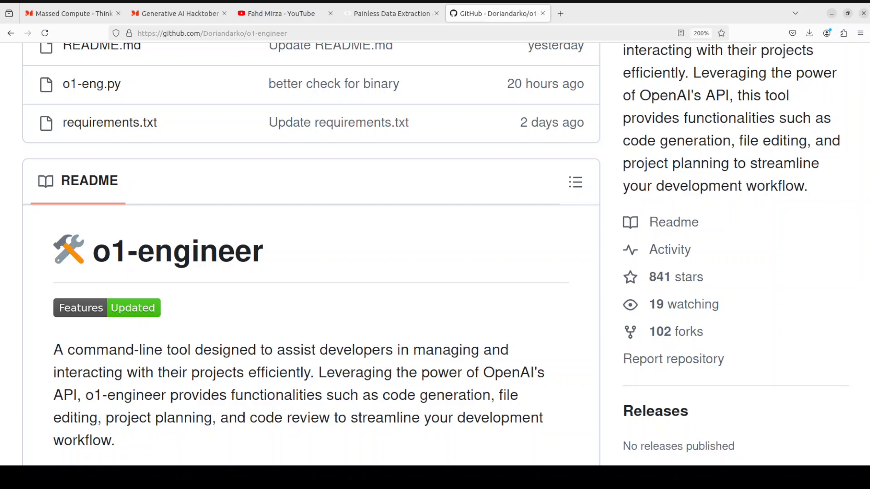
pyautogui.moveTo(67, 13)
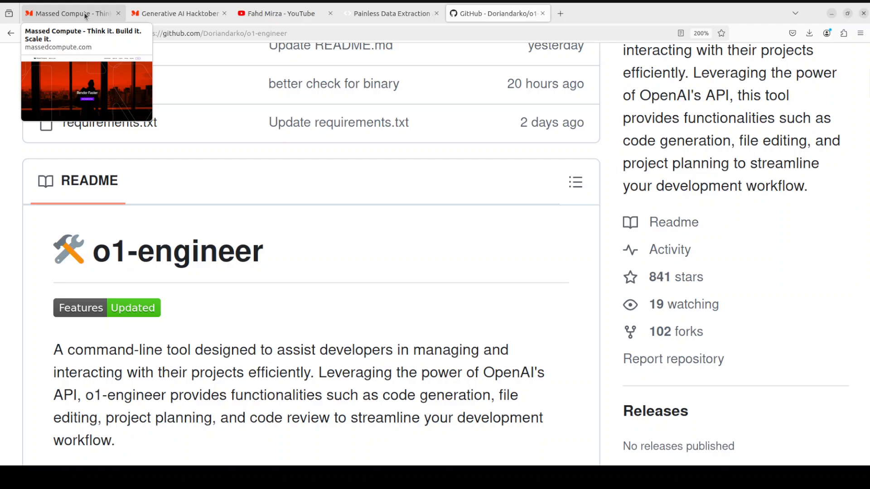
# Bring up the Massed Compute homepage, then its Generative AI Hacktober 2024 page in Firefox
pyautogui.click(178, 14)
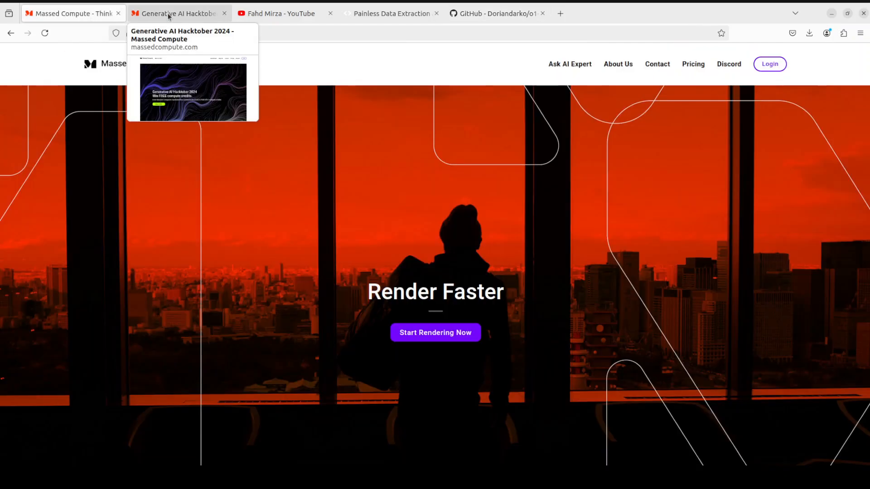
pyautogui.click(72, 13)
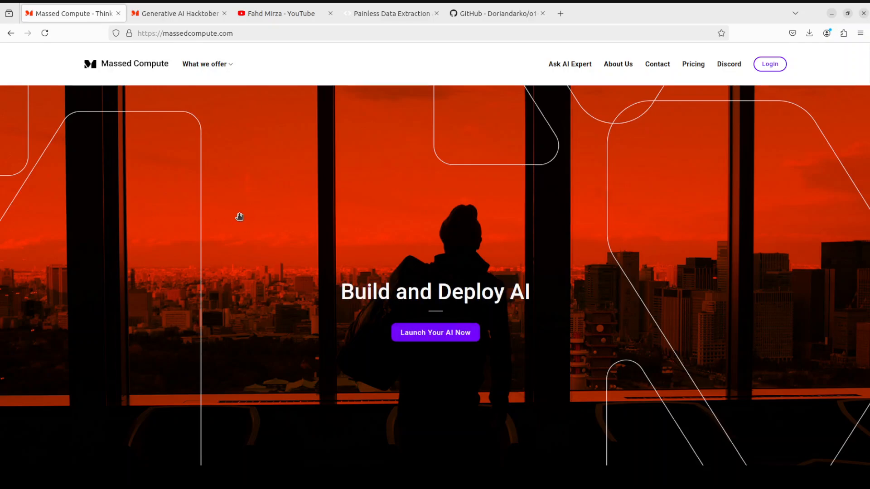
pyautogui.moveTo(245, 217)
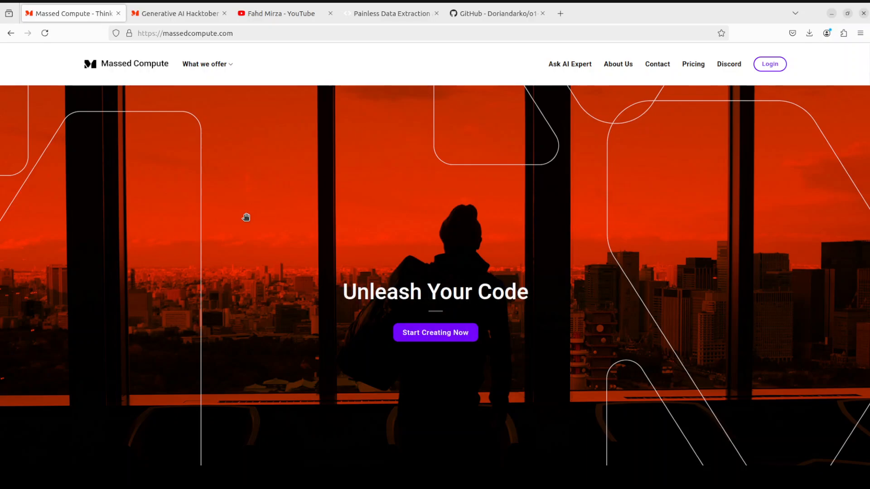
pyautogui.click(205, 64)
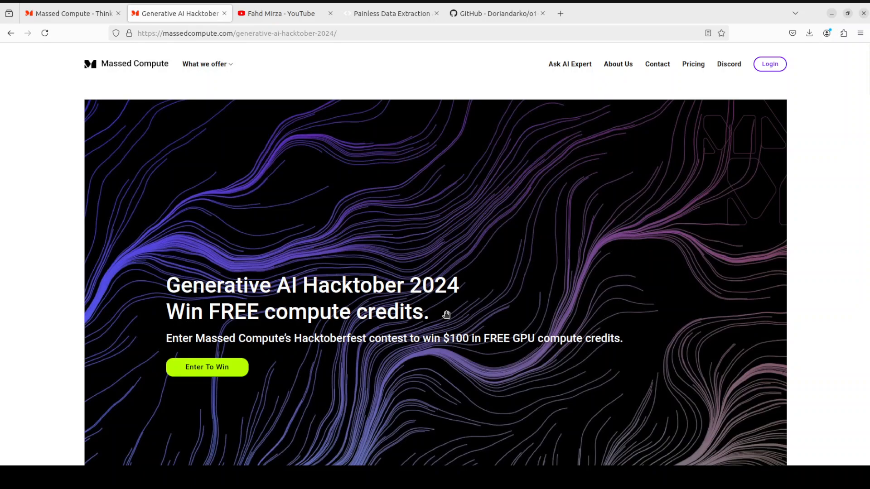
pyautogui.moveTo(451, 306)
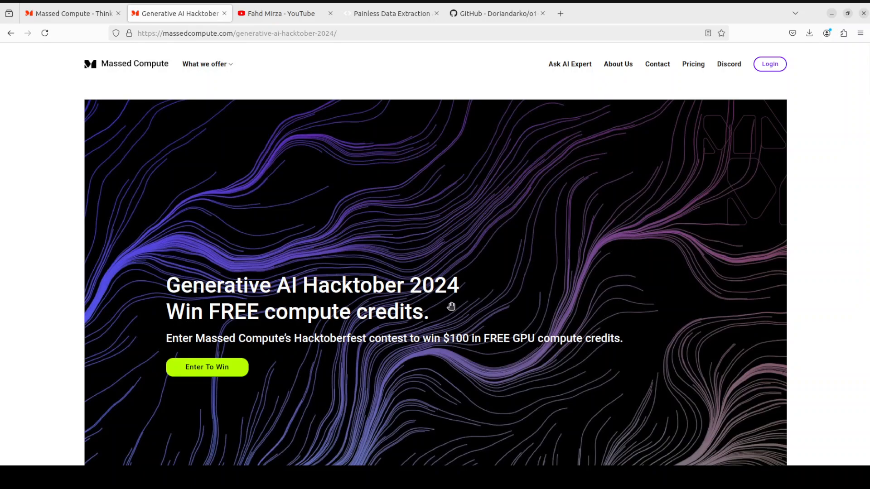
pyautogui.moveTo(450, 305)
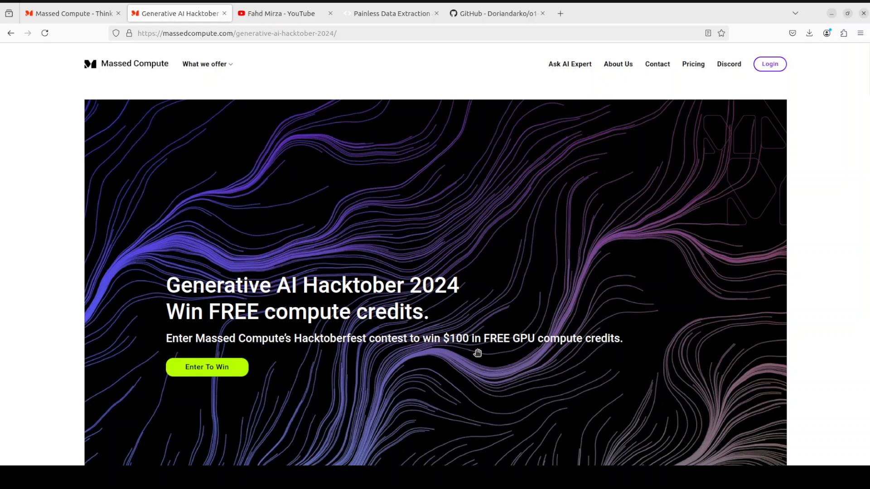
pyautogui.moveTo(358, 259)
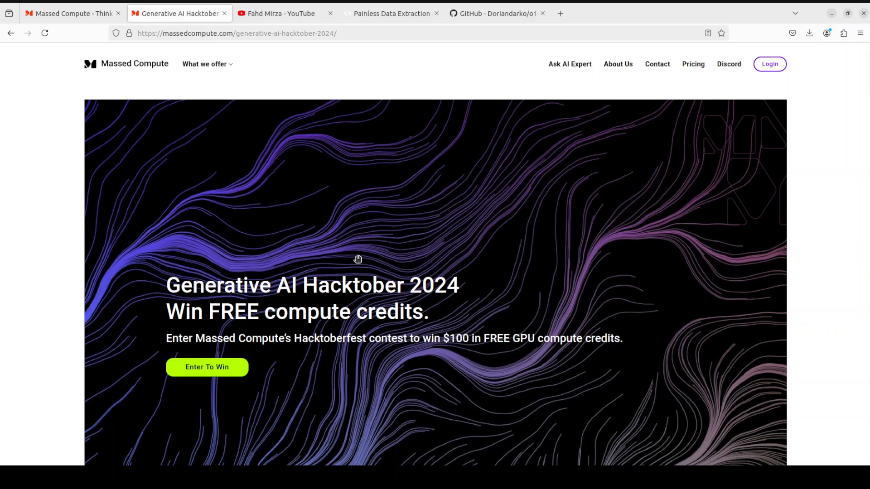
pyautogui.moveTo(349, 278)
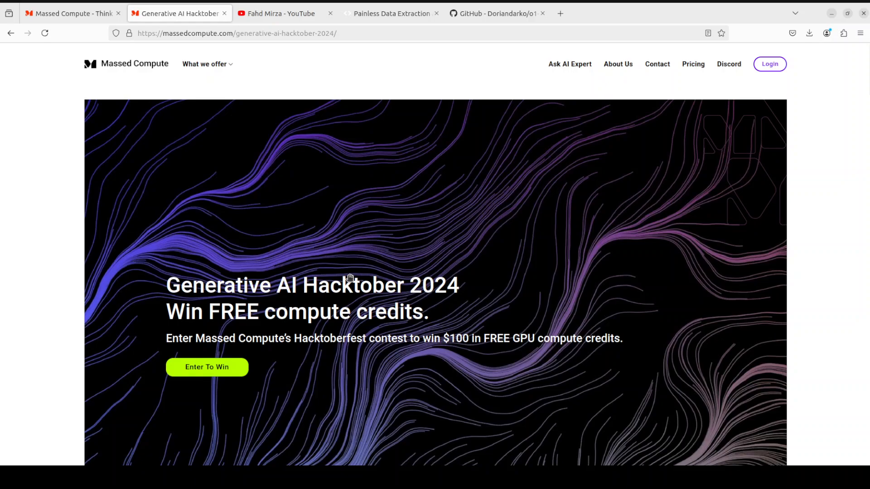
pyautogui.moveTo(427, 48)
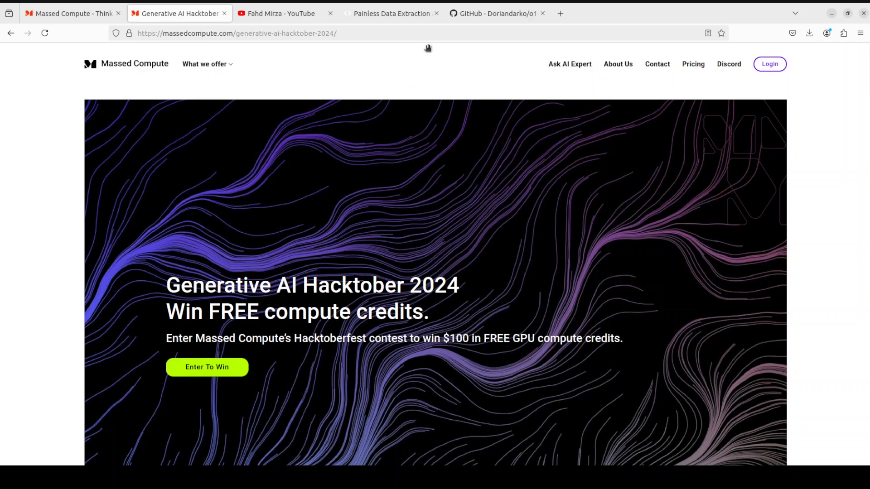
# In the terminal, check the Ubuntu release and GPU status with nvidia-smi
pyautogui.click(494, 12)
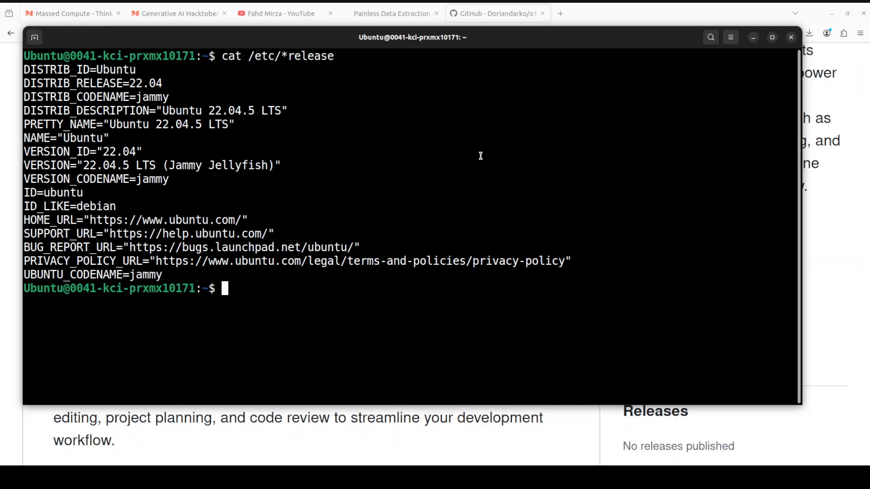
pyautogui.write('nvidia-smi')
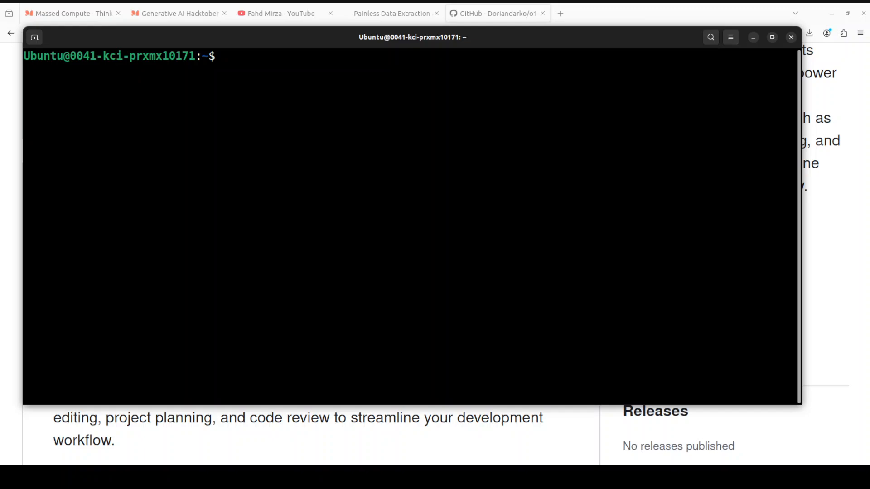
# Create and activate a conda environment 'o1' with Python 3.11, then watch the installs run
pyautogui.write('conda create -n o1 python=3.11 -y && conda activate o1')
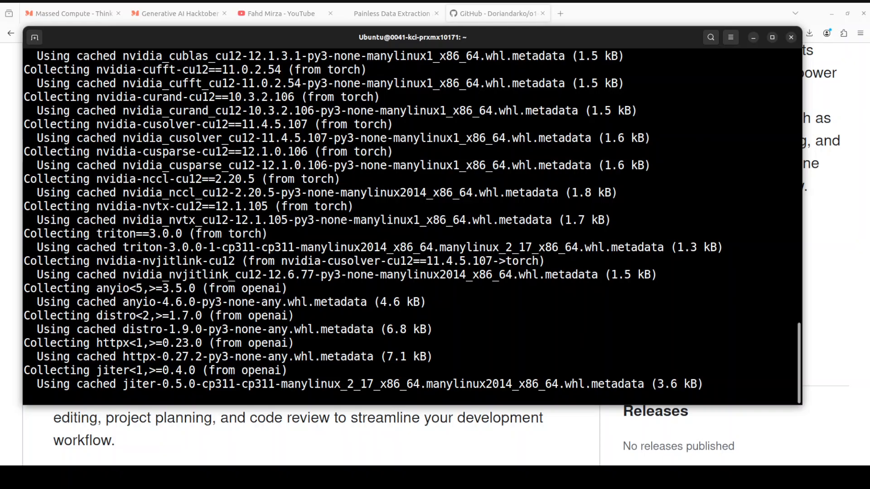
pyautogui.scroll(-3)
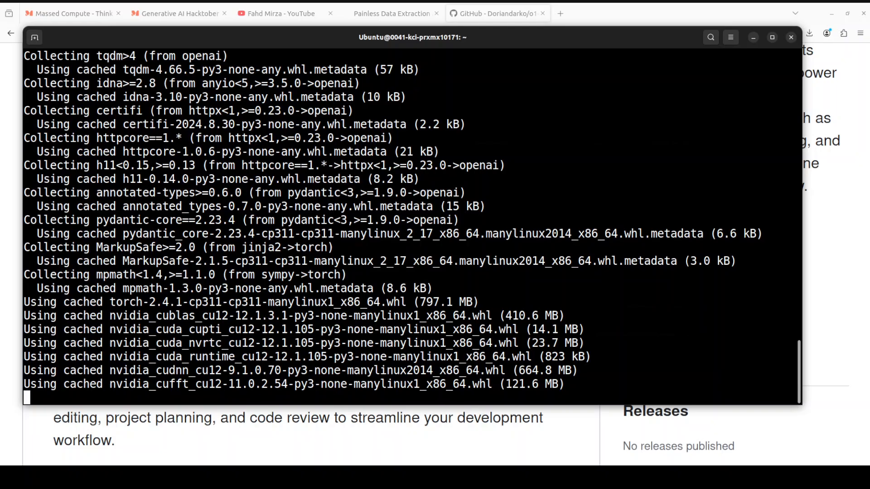
pyautogui.scroll(-3)
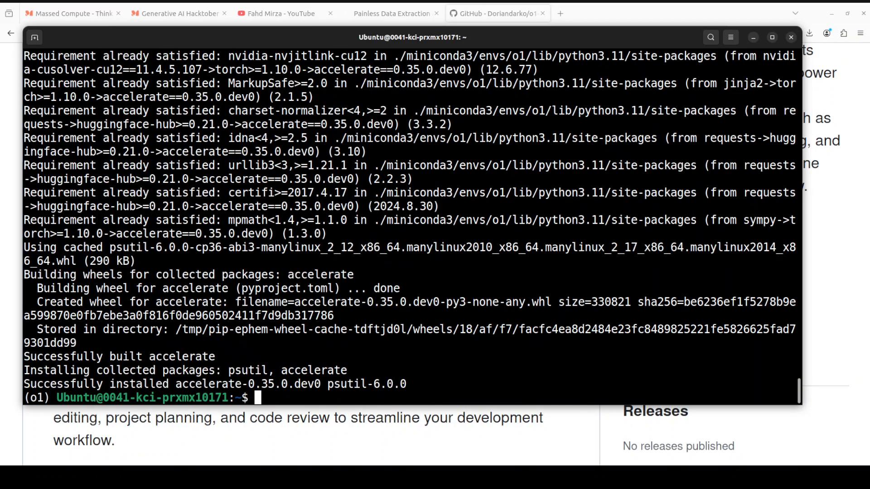
pyautogui.moveTo(464, 365)
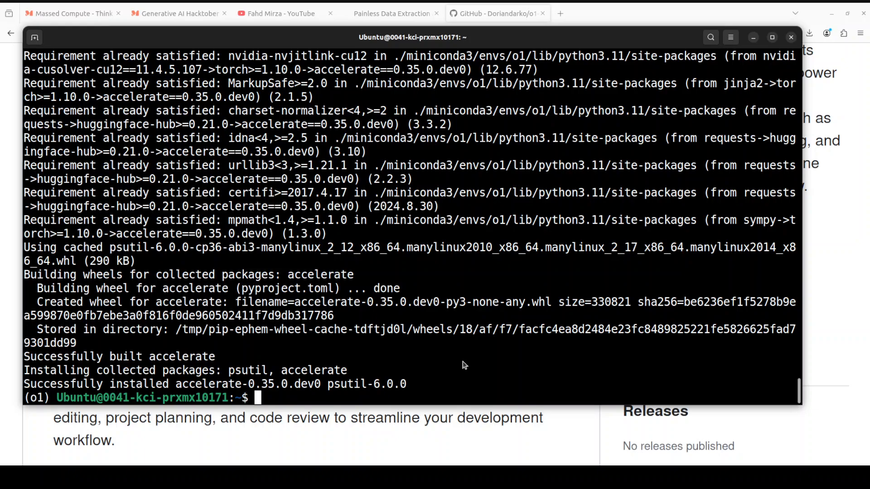
# Export OPENAI_API_KEY, install the o1-engineer requirements.txt, and clear the screen
pyautogui.write('export OPENAI_API_KEY="')
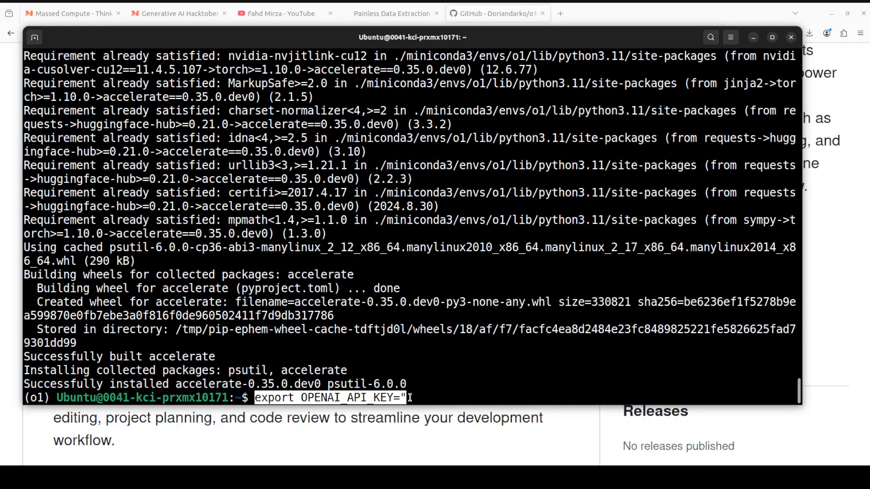
pyautogui.moveTo(441, 396)
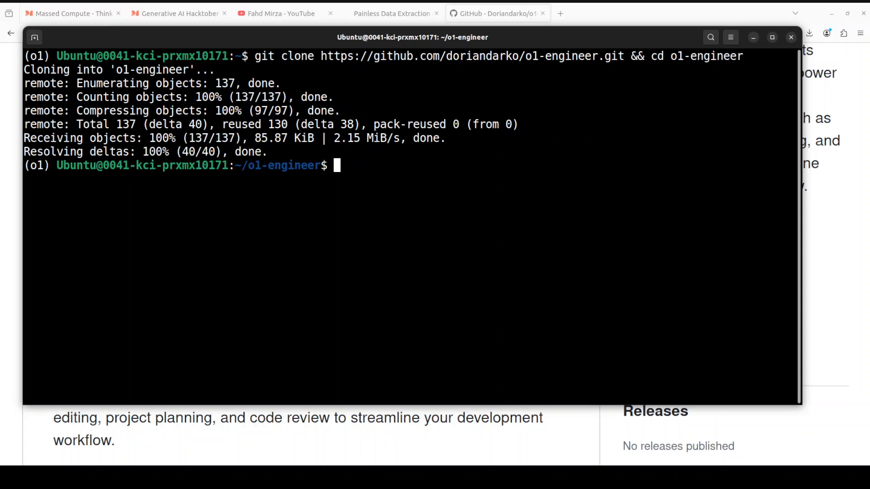
pyautogui.write('pip install -r requirements.txt')
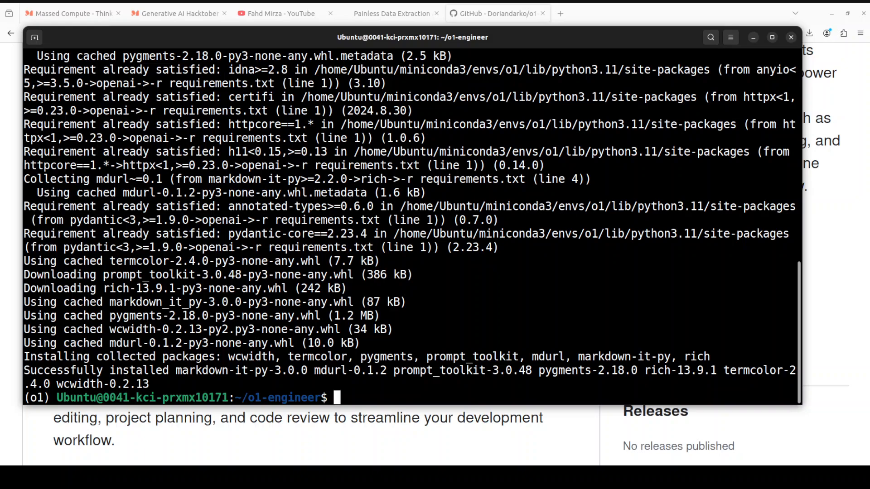
pyautogui.write('c')
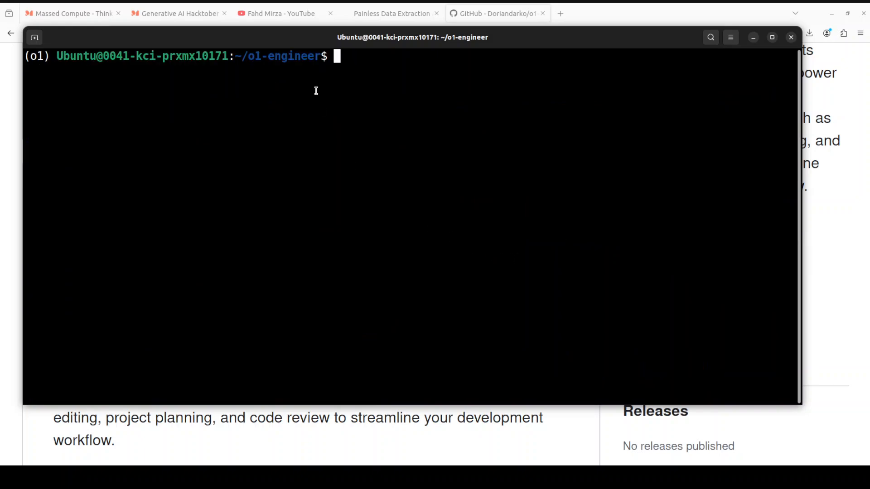
# Run python o1-eng.py and focus the o1 engineer 'You' prompt
pyautogui.write('python o1-eng.py')
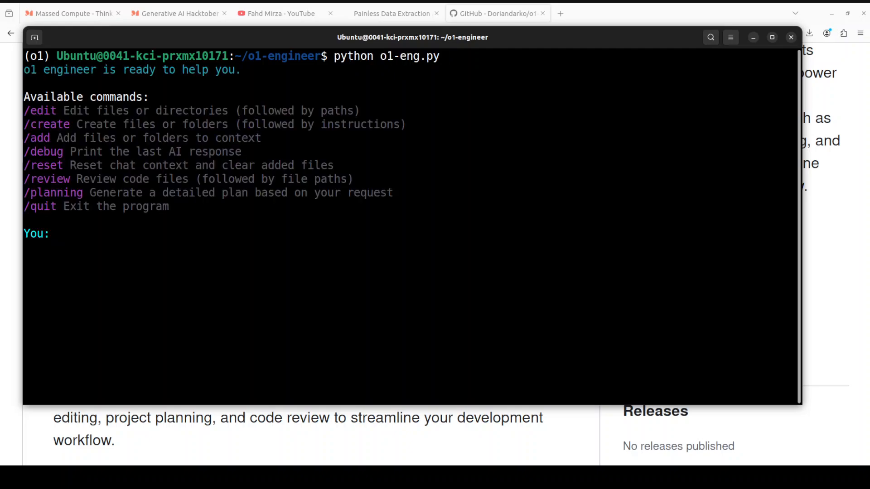
pyautogui.click(59, 233)
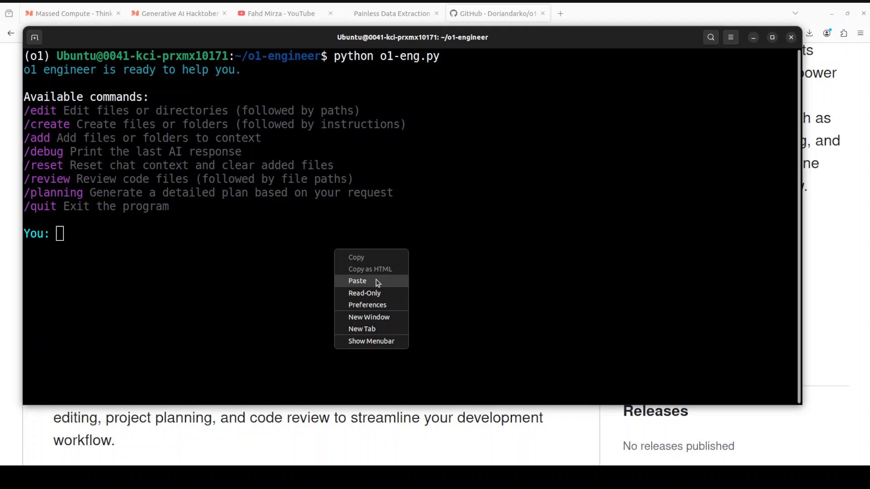
# Choose Paste from the context menu, leaving o1 engineer at its empty prompt
pyautogui.click(357, 281)
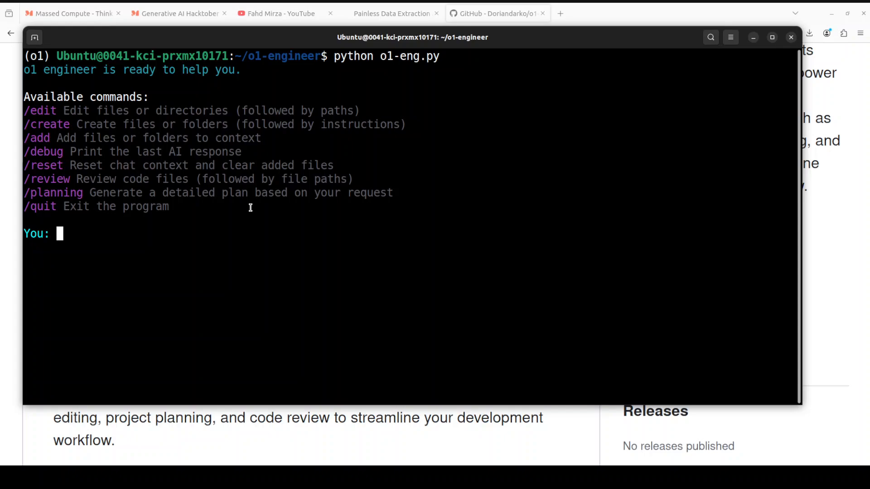
# Submit a /planning request for a basic web application with the given structure
pyautogui.write('/planning Create a basic web application with the following structure:')
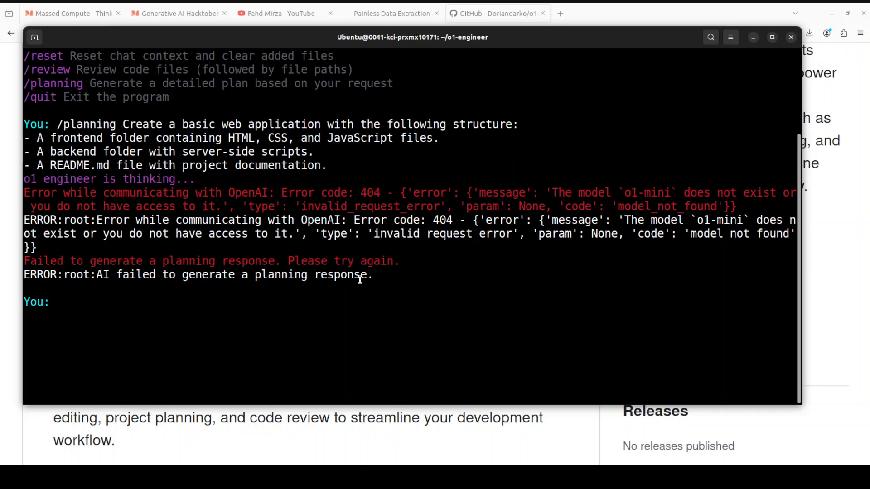
pyautogui.moveTo(394, 217)
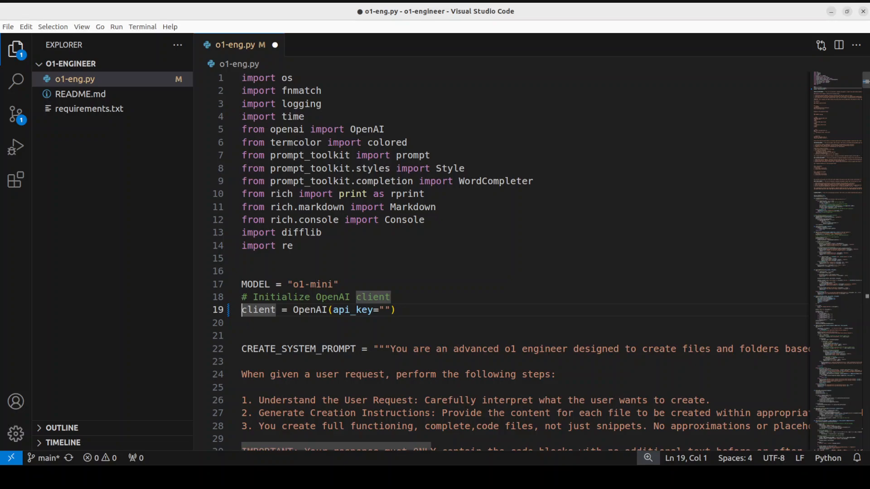
pyautogui.scroll(-3)
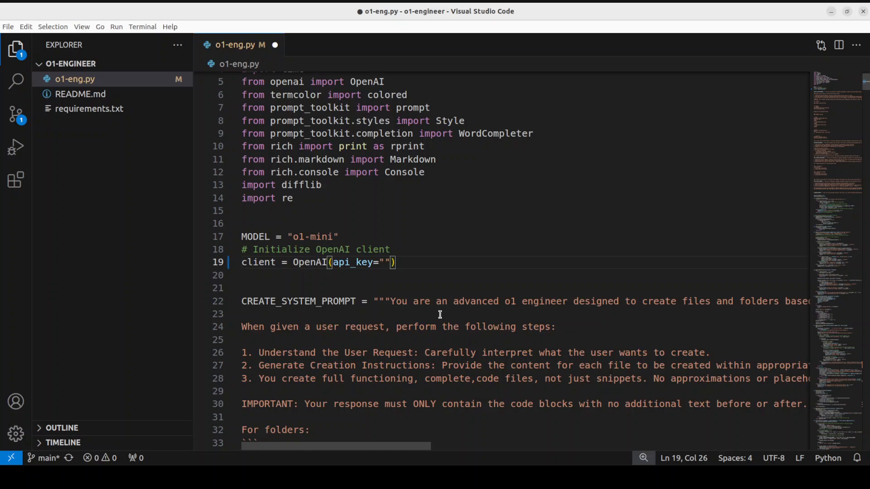
pyautogui.scroll(-3)
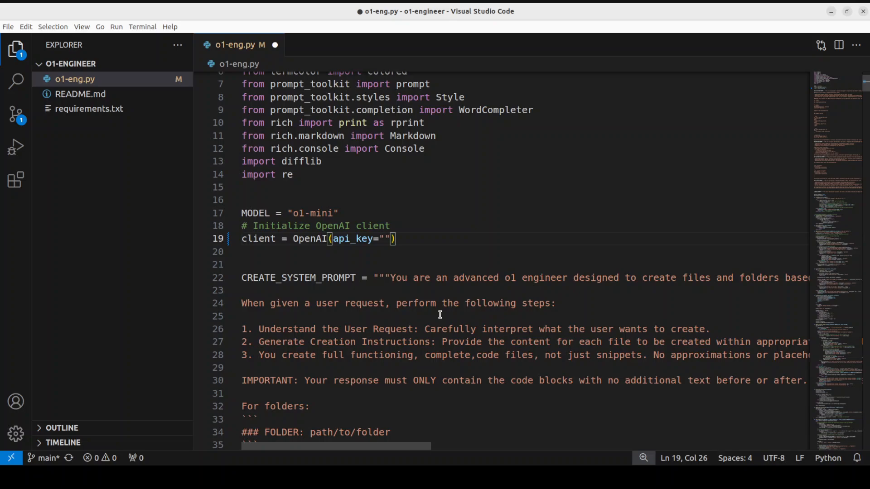
pyautogui.scroll(-3)
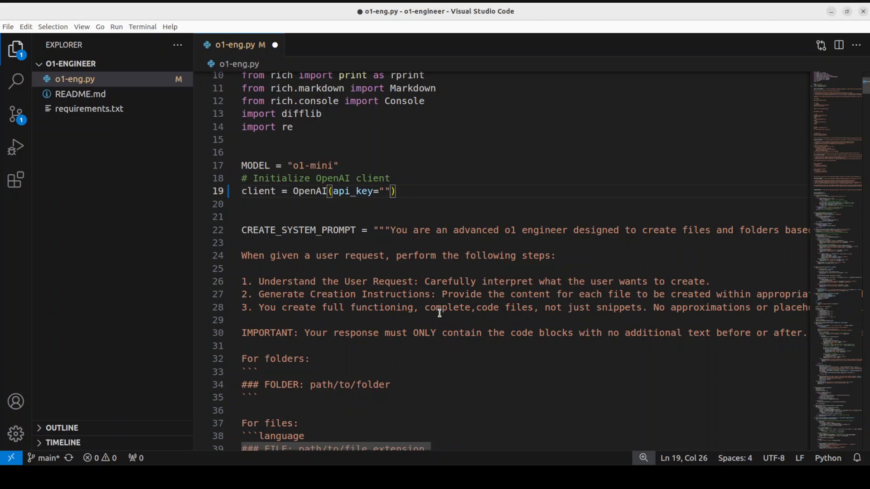
pyautogui.scroll(-3)
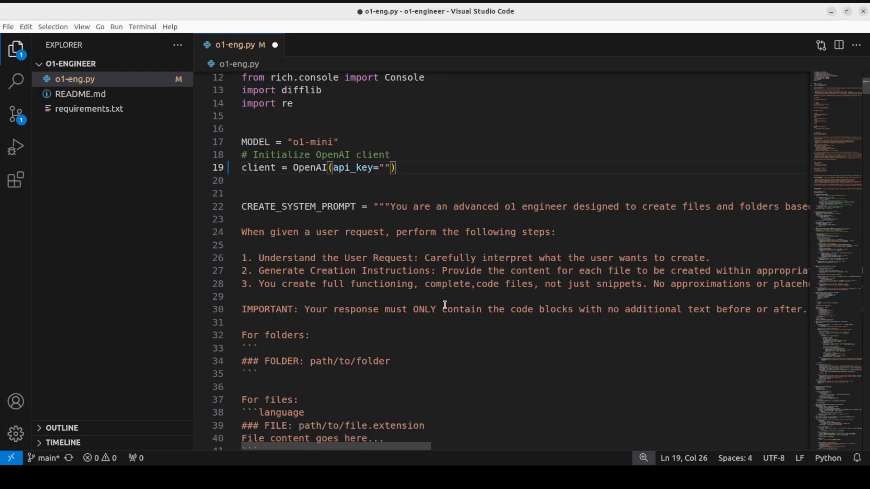
pyautogui.scroll(-3)
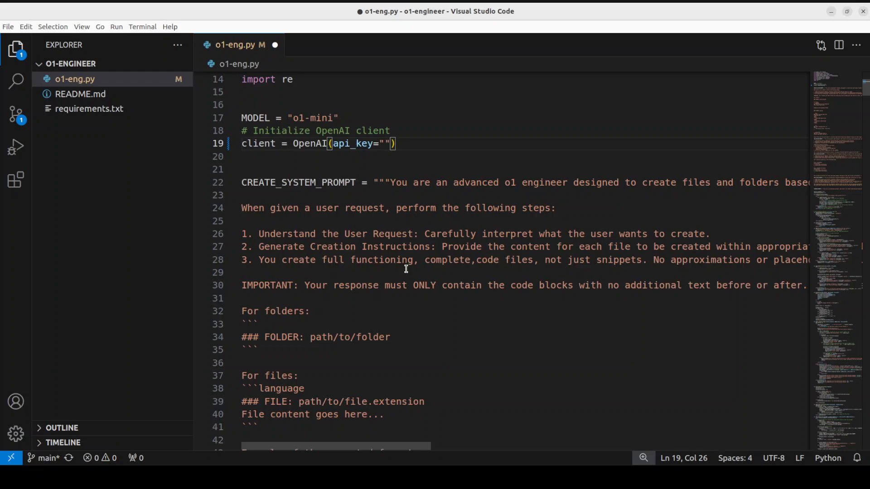
pyautogui.scroll(-3)
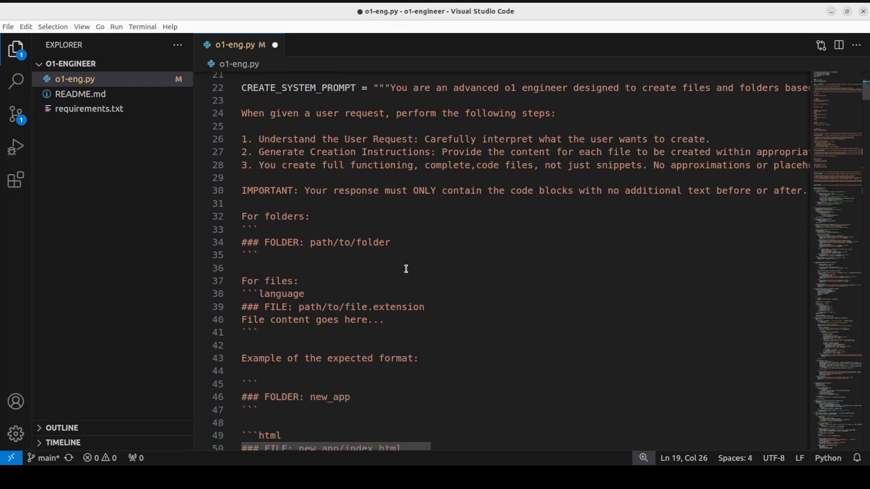
pyautogui.scroll(-3)
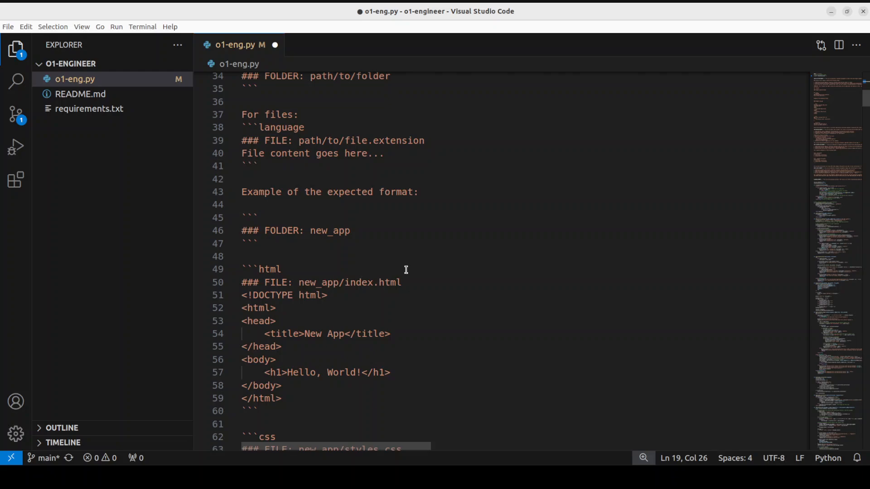
pyautogui.scroll(-3)
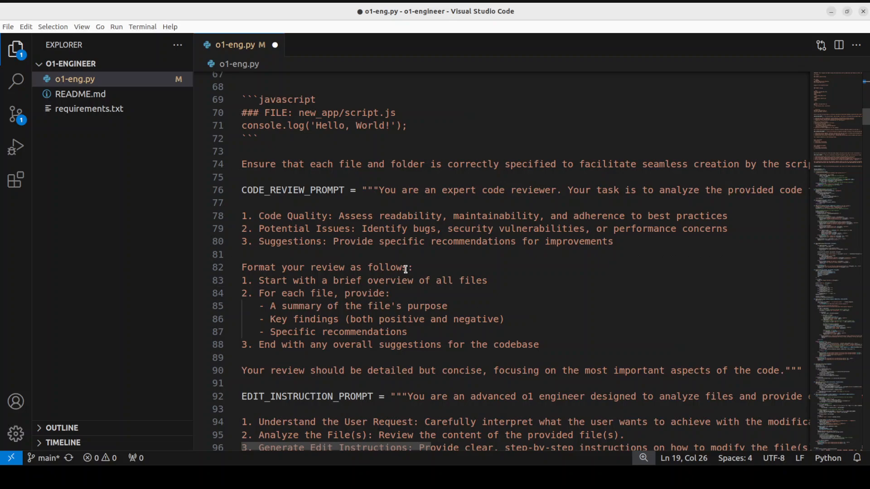
pyautogui.scroll(-3)
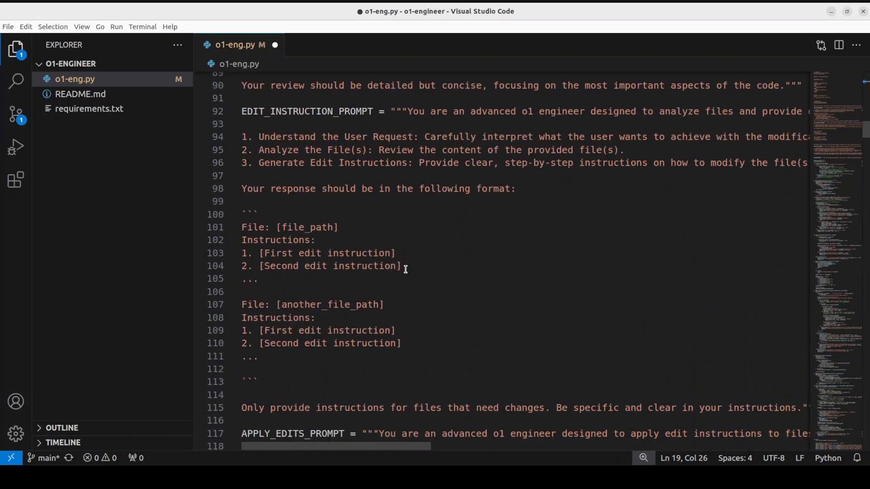
pyautogui.scroll(-3)
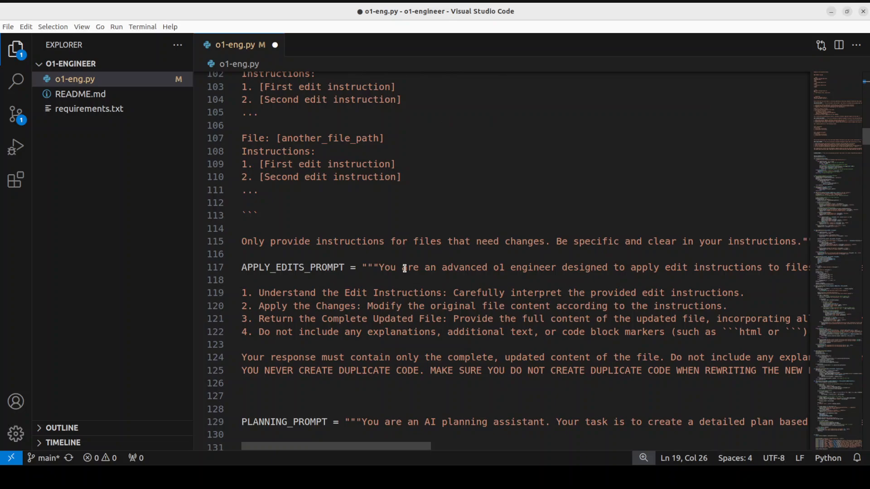
pyautogui.scroll(-3)
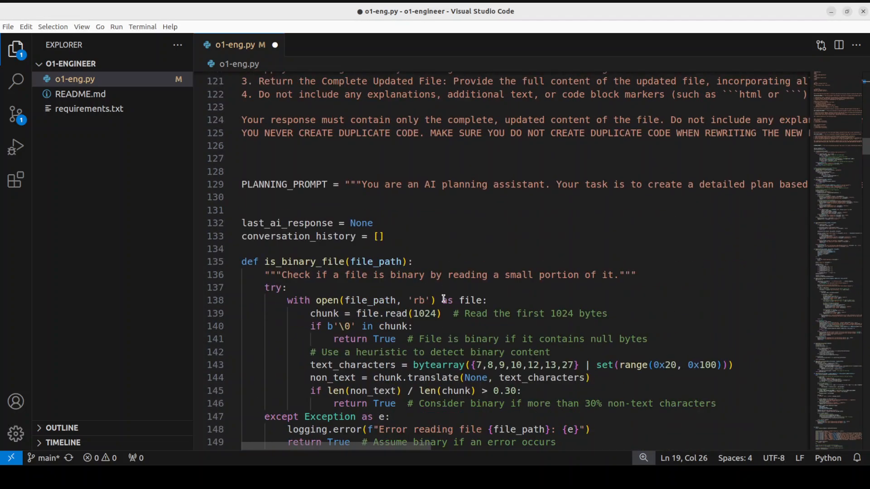
pyautogui.scroll(-3)
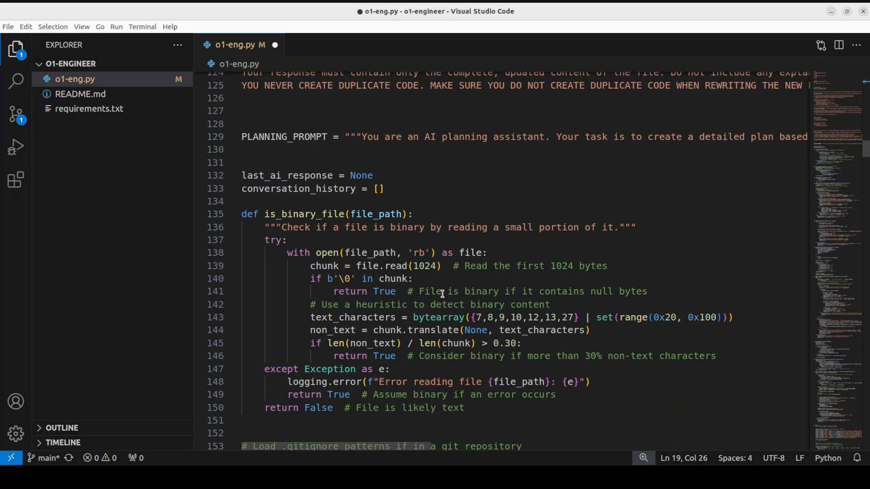
pyautogui.scroll(-3)
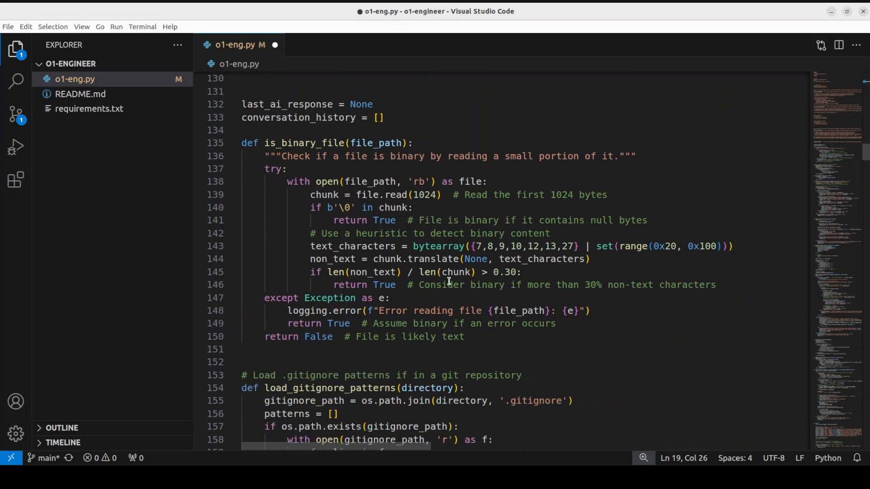
pyautogui.scroll(-3)
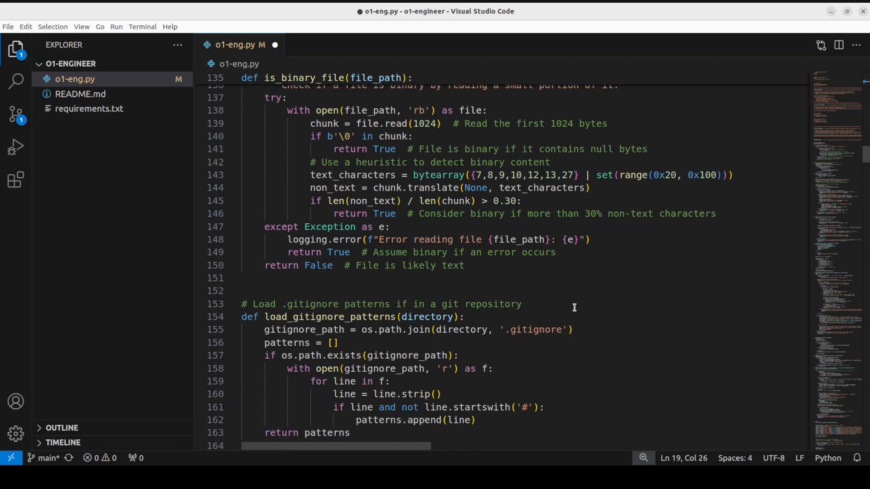
pyautogui.scroll(-3)
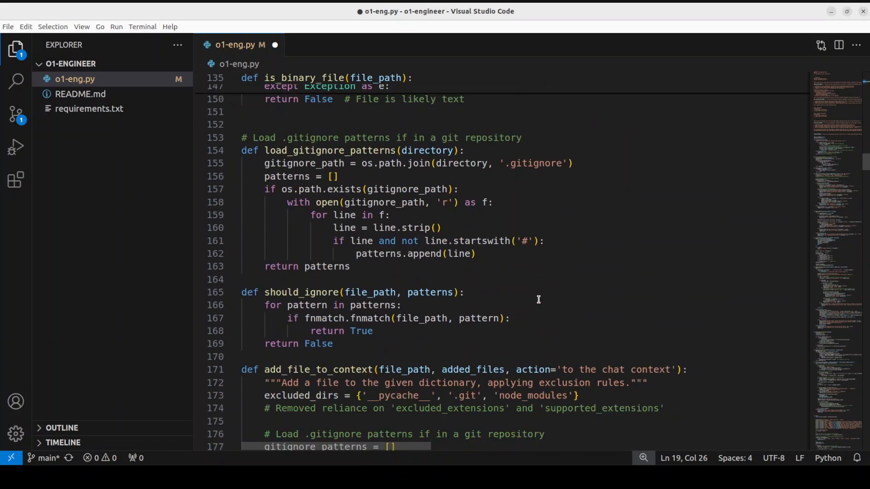
pyautogui.scroll(-3)
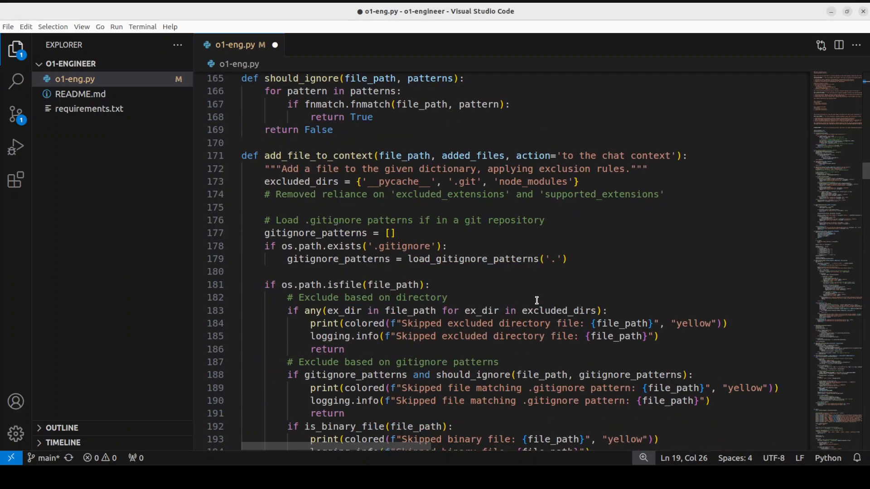
pyautogui.scroll(-3)
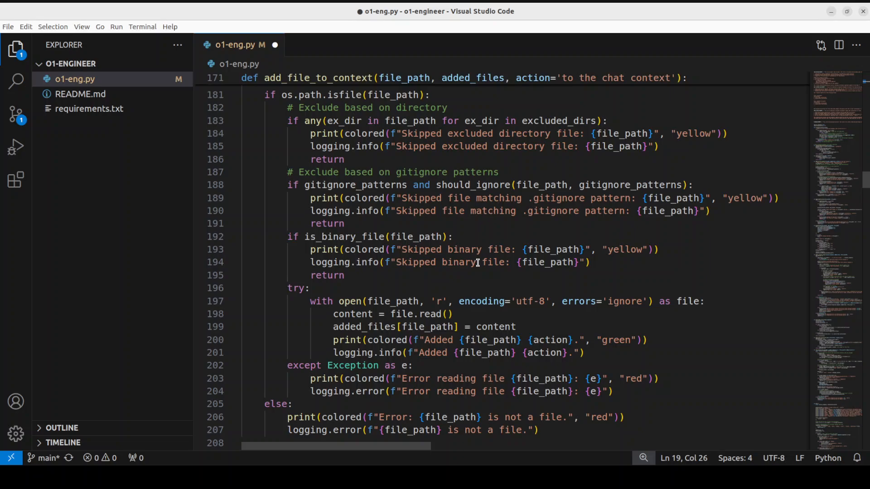
pyautogui.scroll(-3)
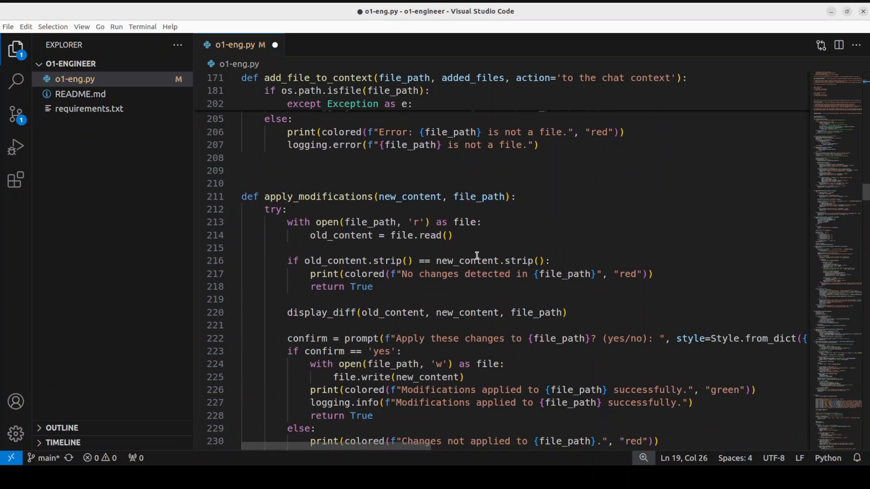
pyautogui.scroll(-3)
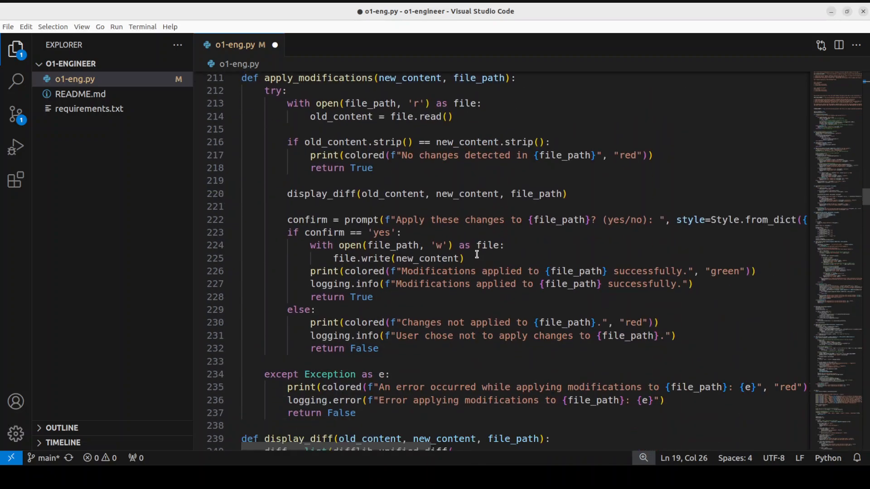
pyautogui.moveTo(435, 246)
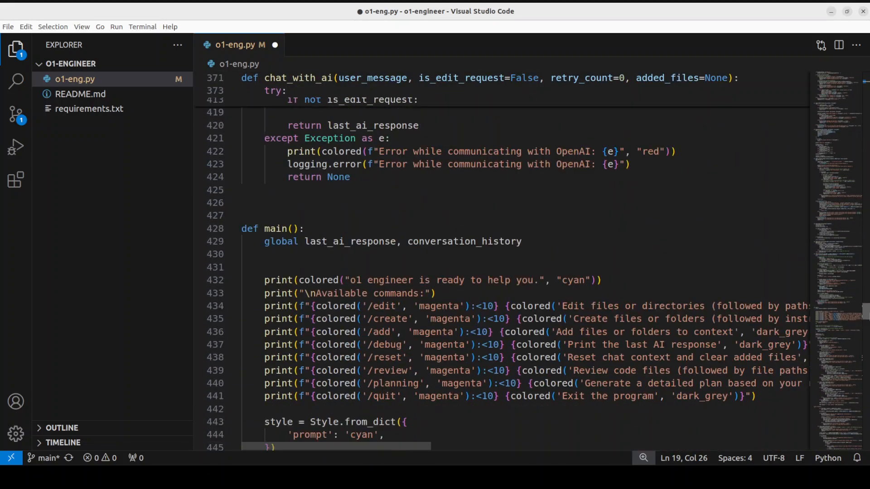
pyautogui.scroll(-3)
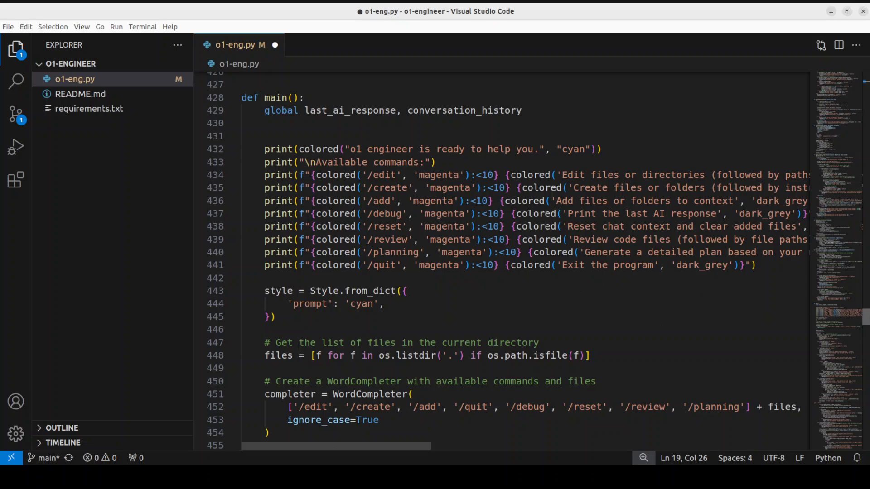
pyautogui.scroll(-3)
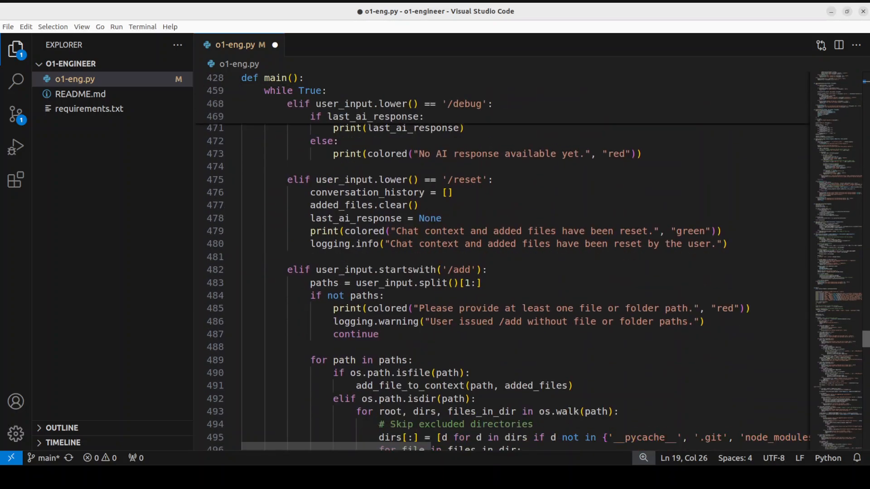
pyautogui.scroll(-3)
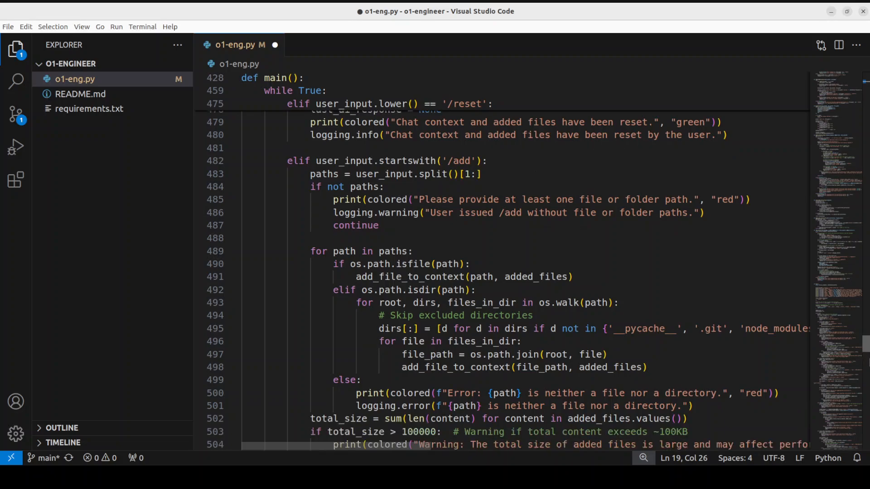
pyautogui.scroll(-3)
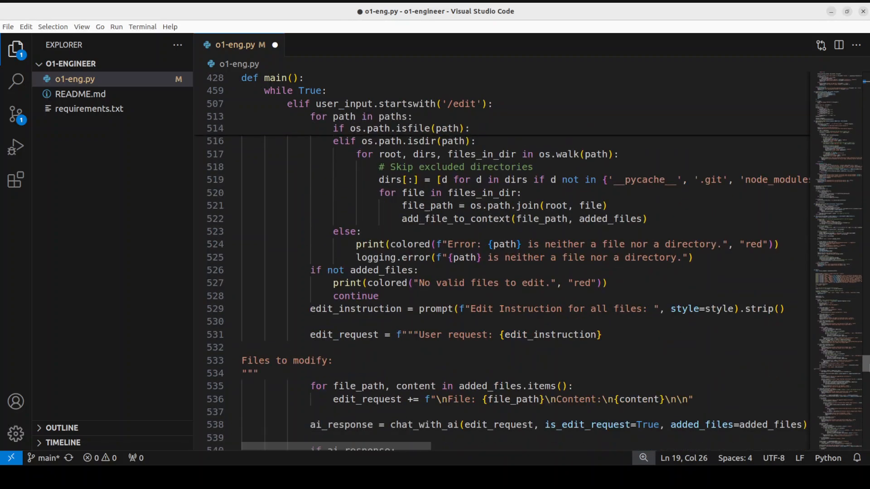
pyautogui.scroll(-3)
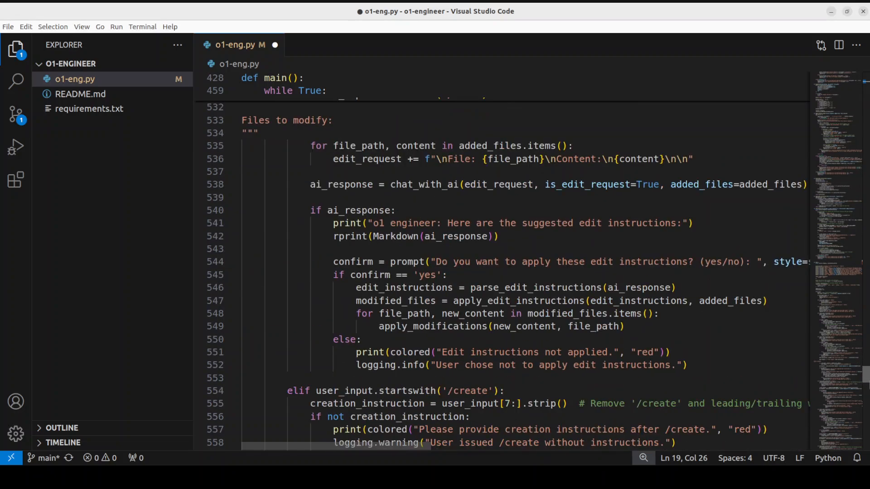
pyautogui.scroll(-3)
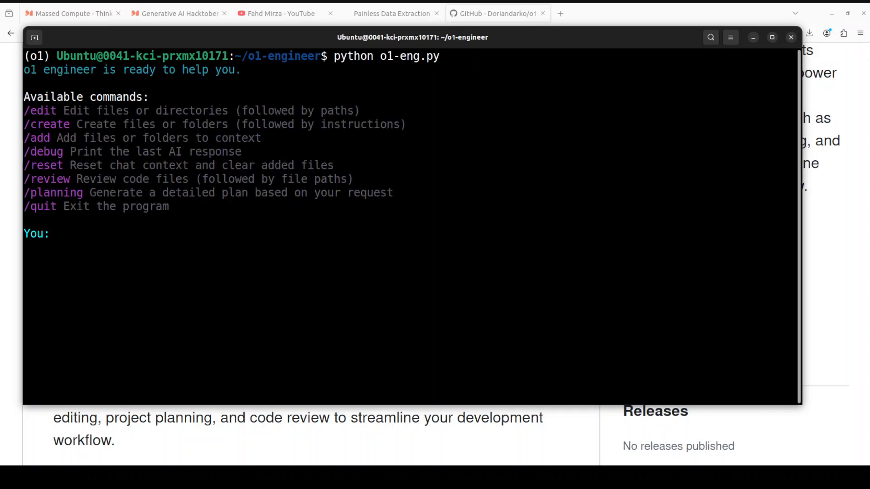
# Submit the /planning request again so o1 engineer produces the web-app plan
pyautogui.write('/planning Create a basic web application with the following structure:')
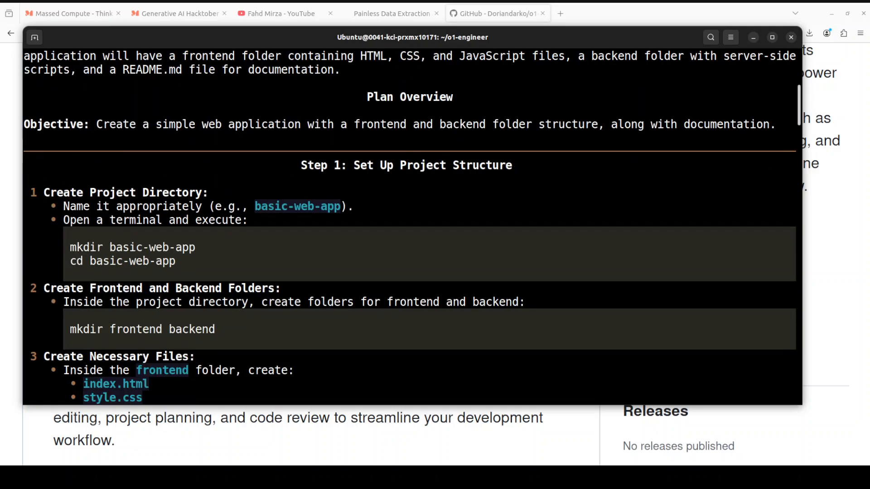
pyautogui.scroll(-3)
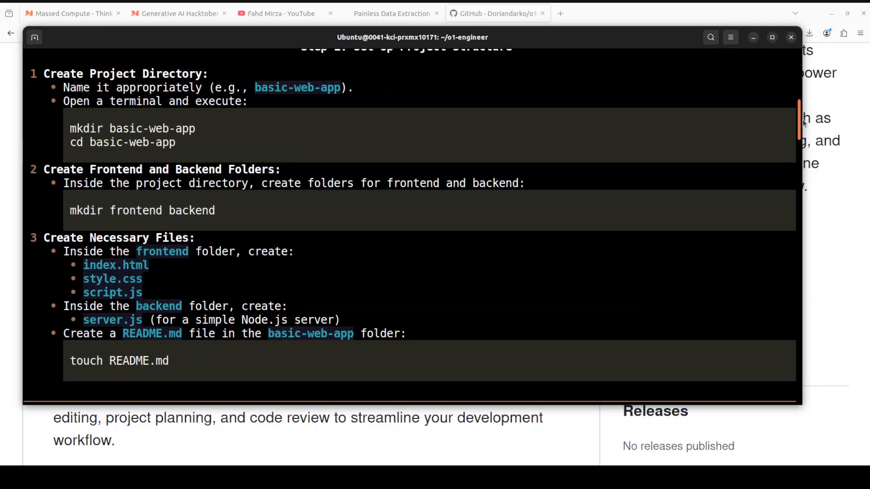
pyautogui.scroll(-3)
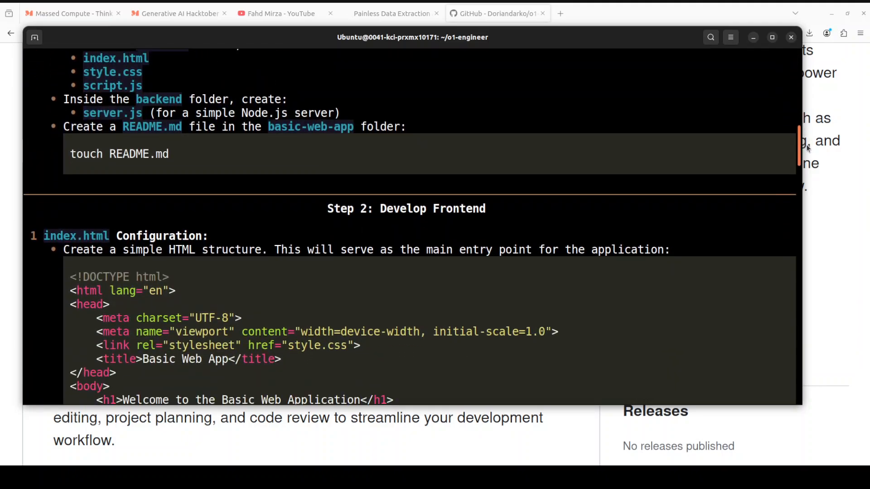
pyautogui.scroll(-3)
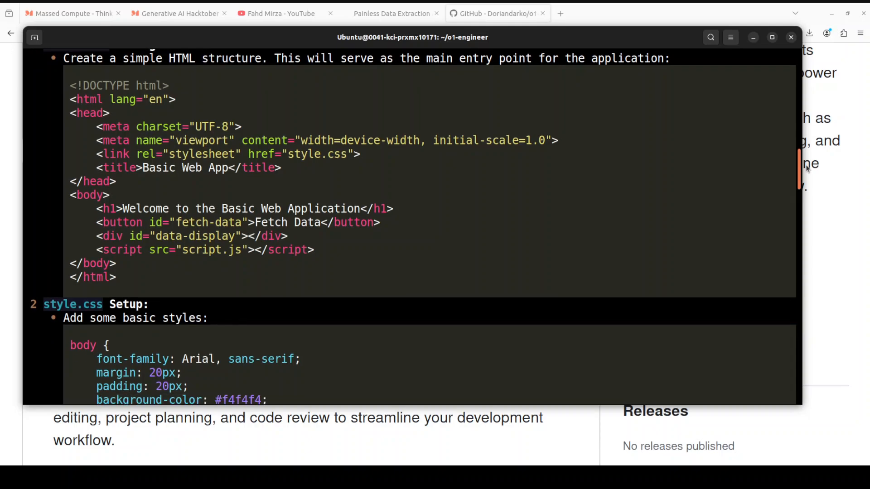
pyautogui.scroll(-3)
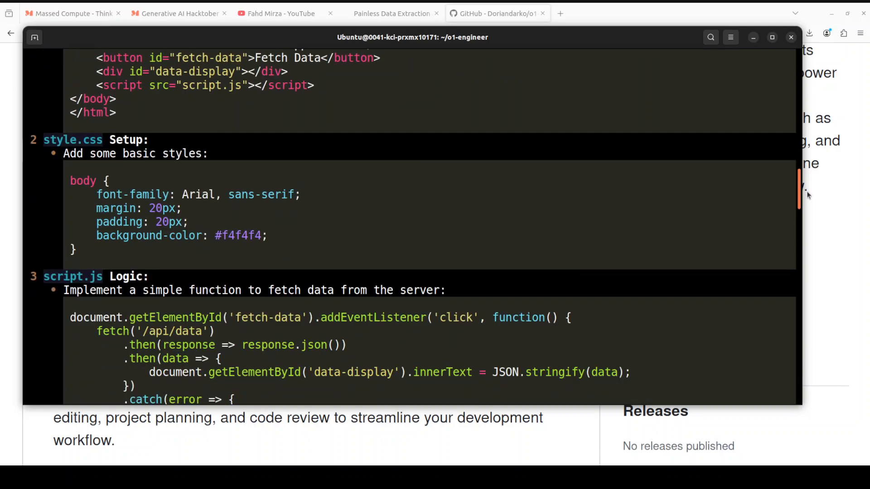
pyautogui.scroll(-3)
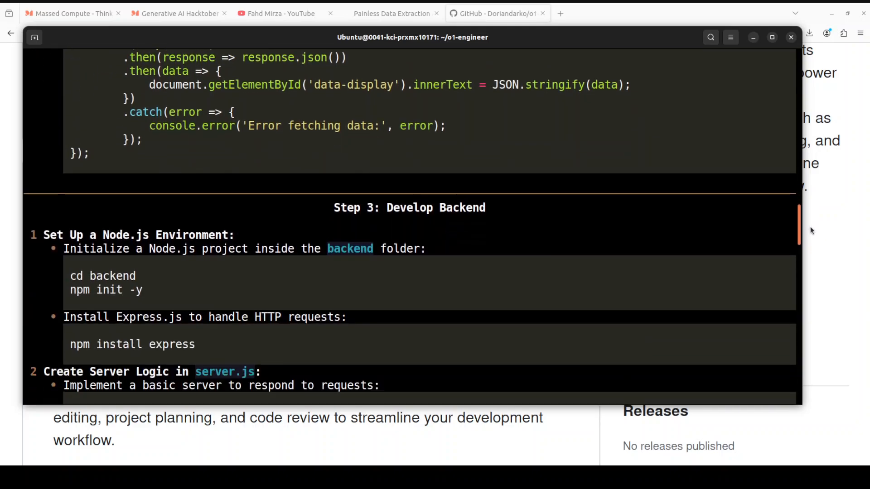
pyautogui.scroll(-3)
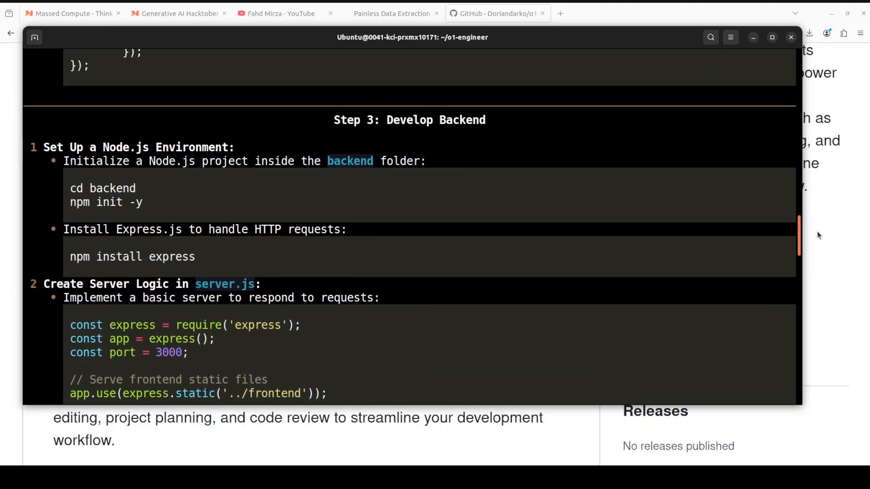
pyautogui.scroll(-3)
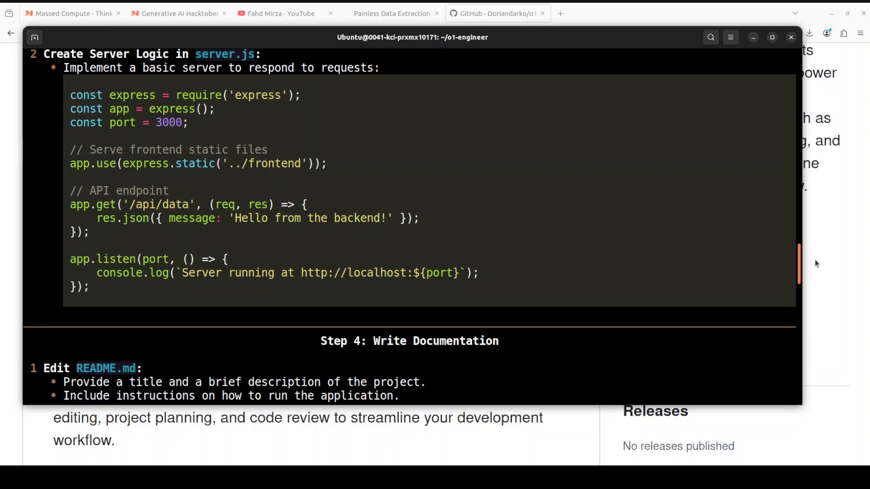
pyautogui.scroll(-3)
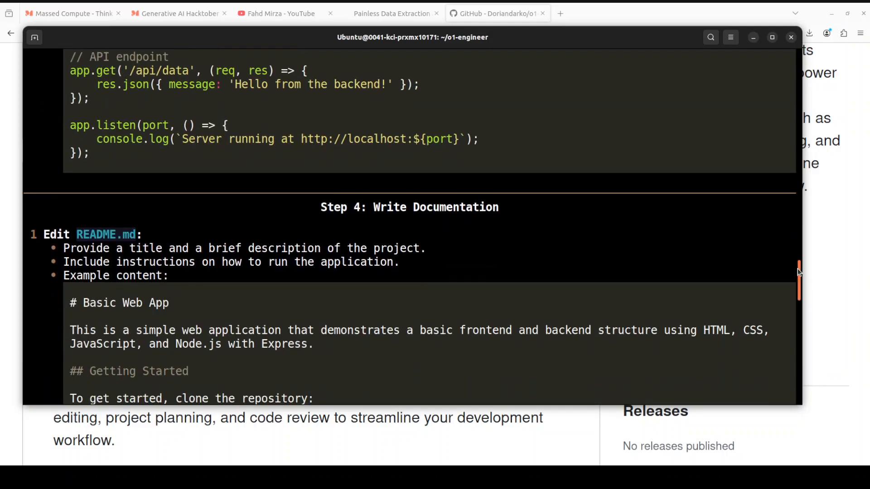
pyautogui.scroll(-3)
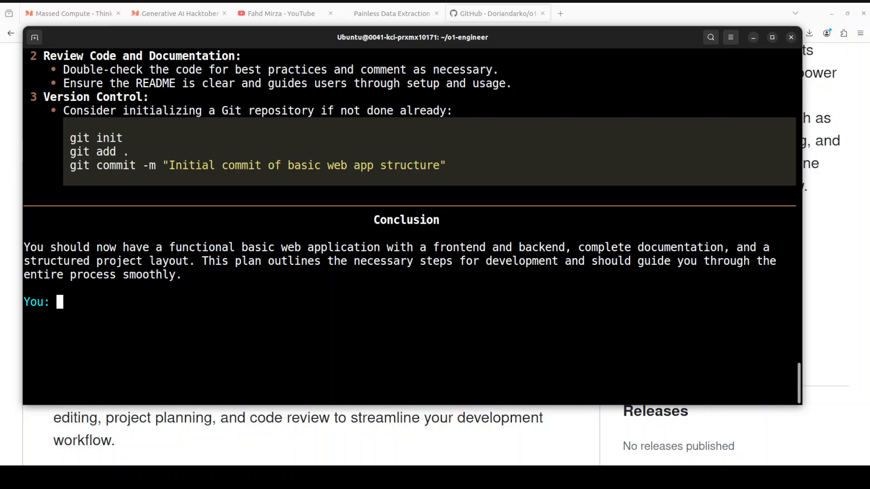
# Paste and submit a /create request so o1 engineer proposes creation steps
pyautogui.rightClick(299, 286)
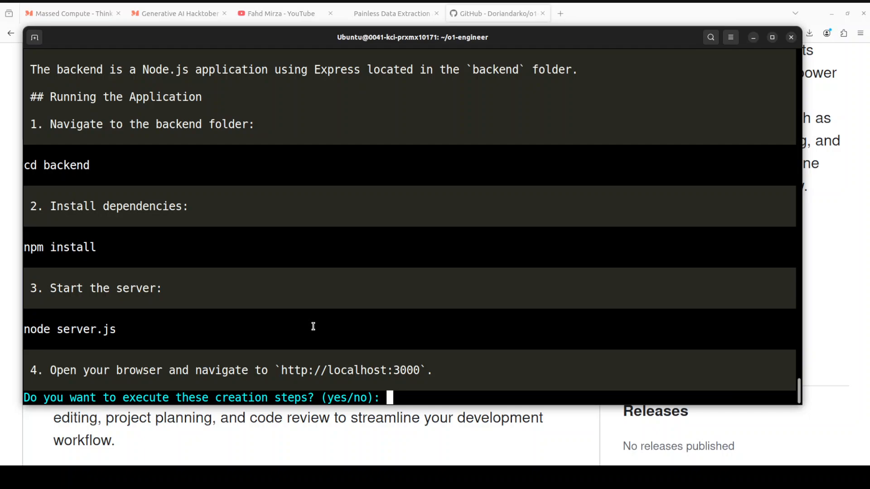
pyautogui.write('no')
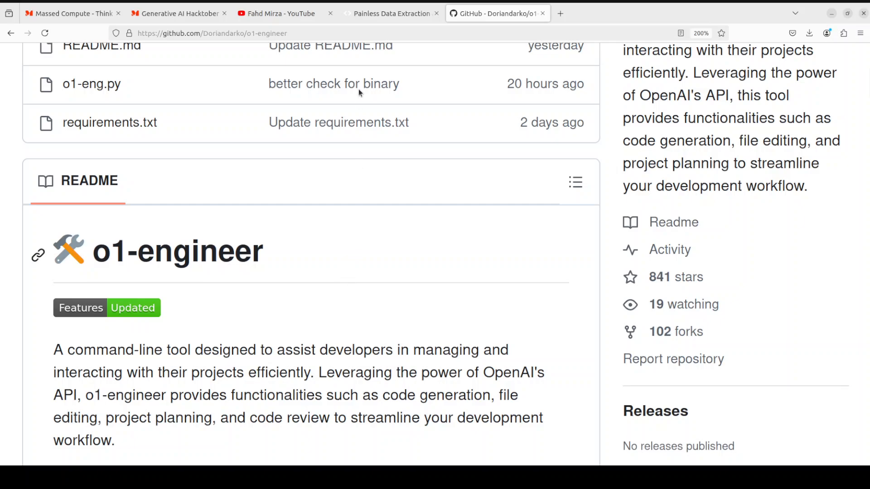
# Switch to the AgentQL site, then to the YouTube channel's whisper turbo search results
pyautogui.click(391, 14)
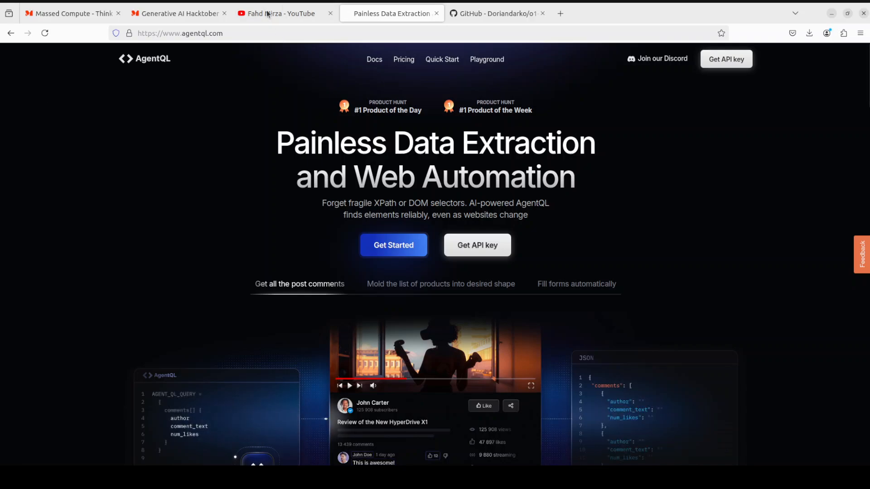
pyautogui.click(285, 13)
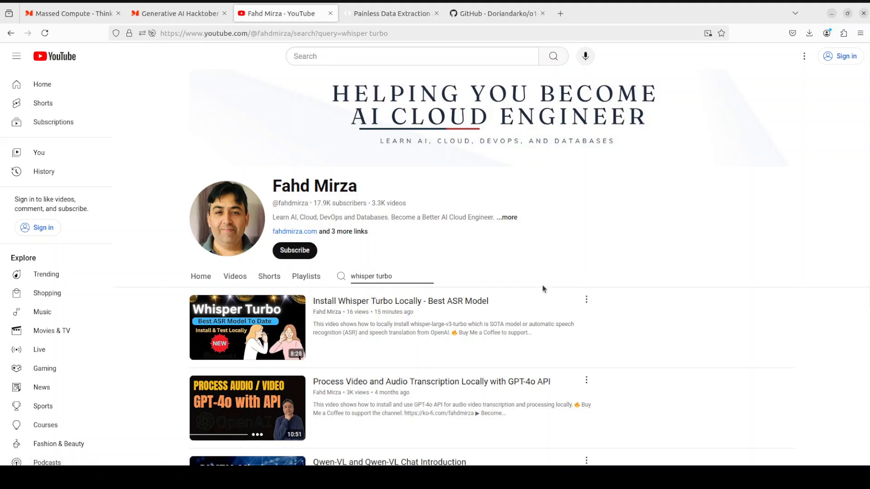